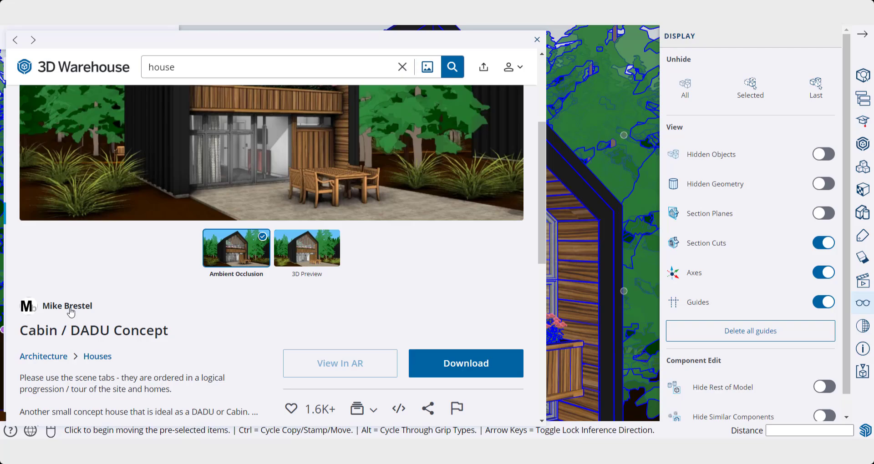
Download the Cabin / DADU Concept model from 3D Warehouse into the drawing.
click(536, 40)
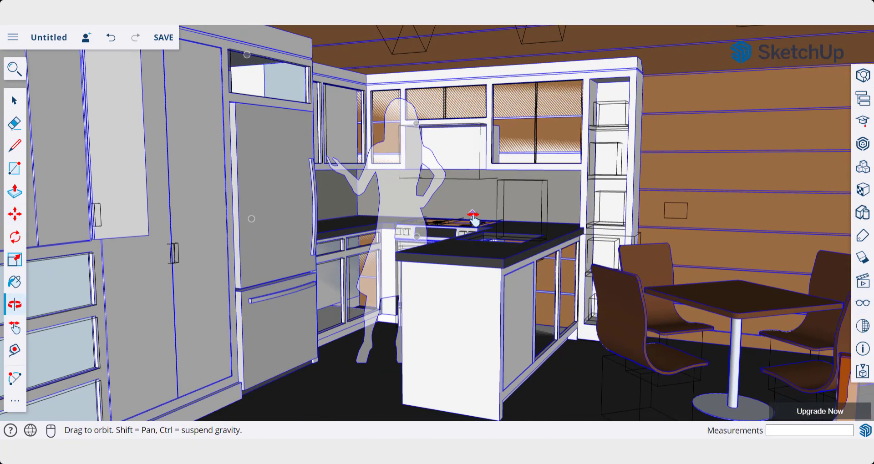
Expand the full tool set and activate the Zoom tool.
click(14, 213)
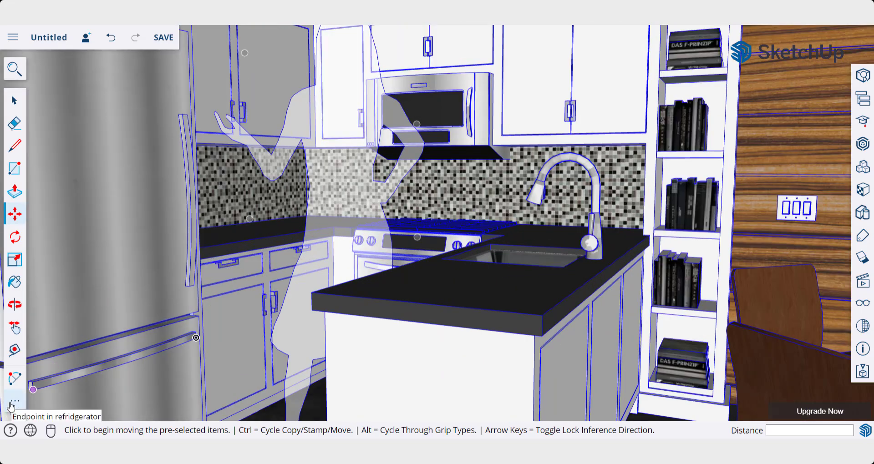
click(14, 401)
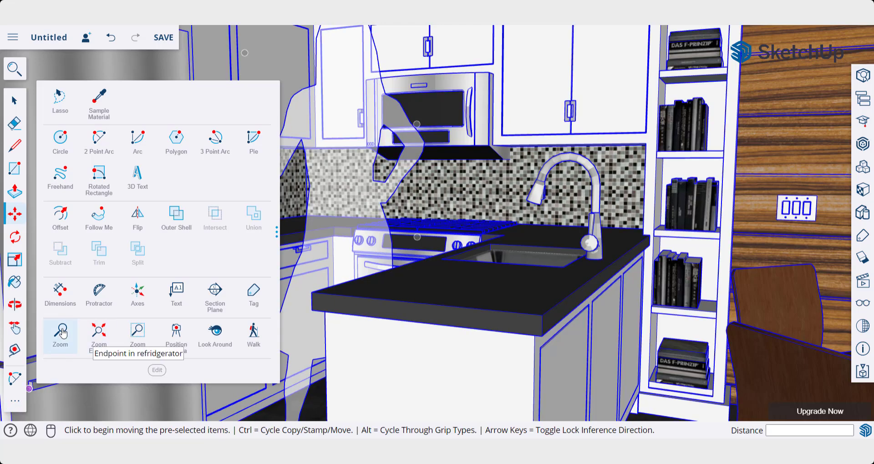
click(60, 335)
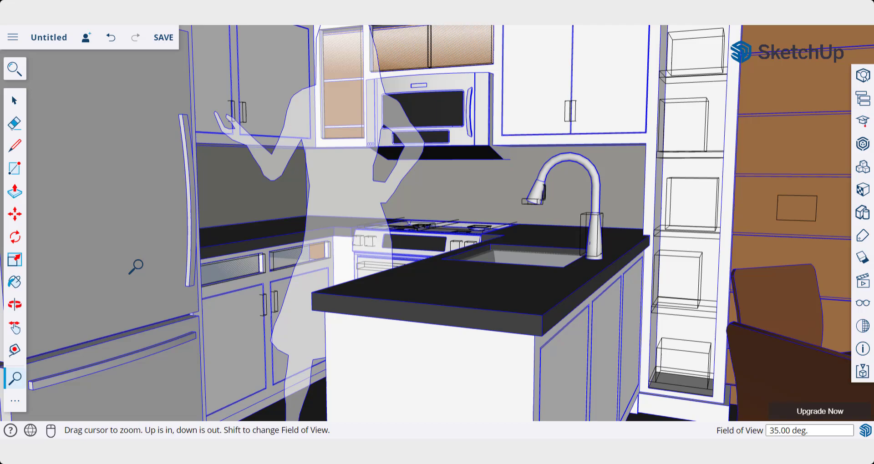
Shift-drag with Zoom to widen the camera field of view to about 55 degrees.
drag(134, 266, 365, 290)
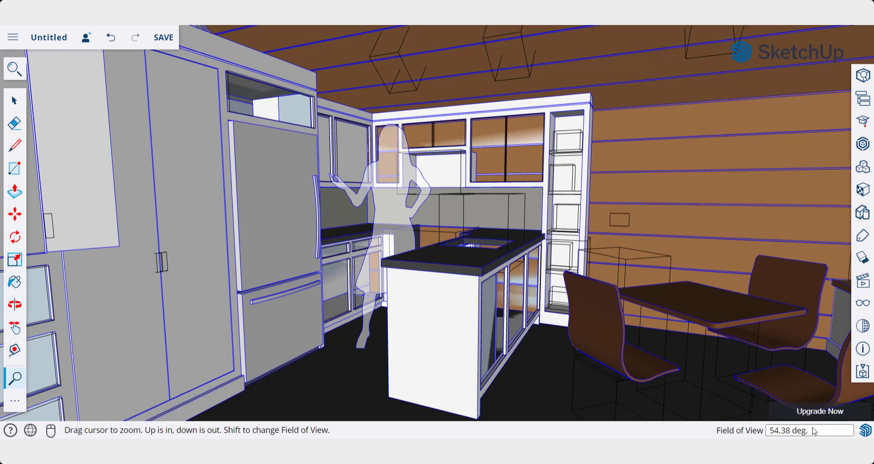
mouse_move(477, 218)
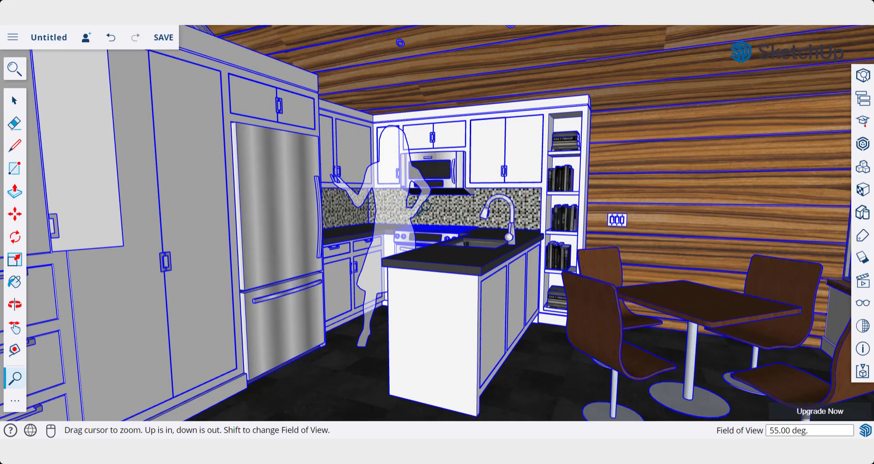
Type an exact field-of-view value (85) for the kitchen camera.
text(85)
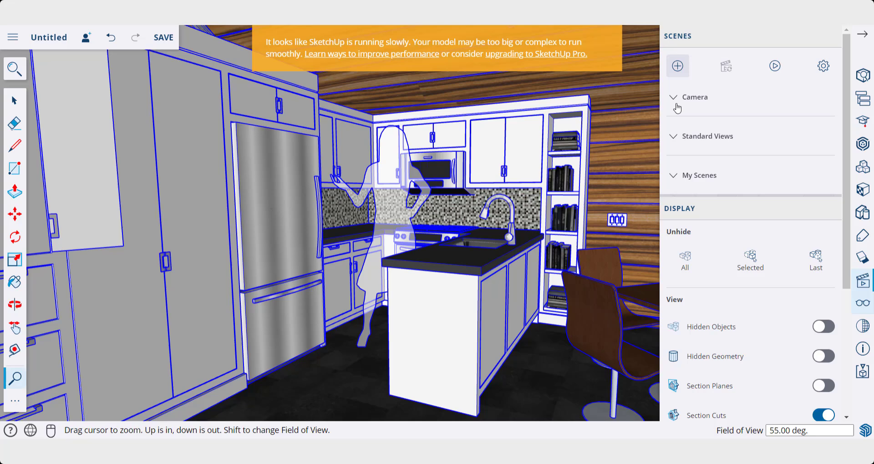
Add Scene 1 for the wide view and Scene 2 at the 35-degree view.
click(699, 174)
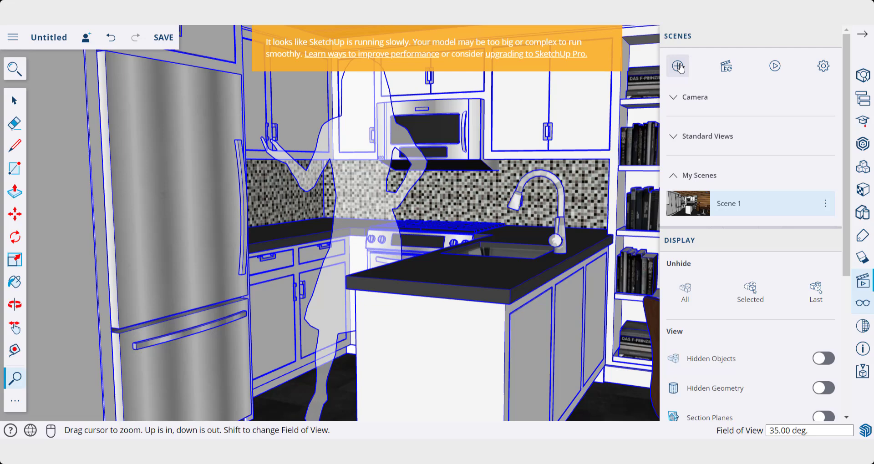
mouse_move(732, 208)
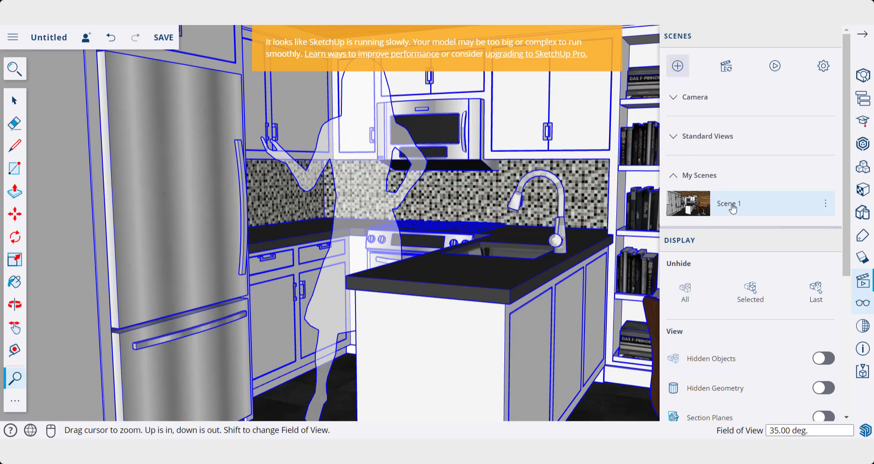
click(676, 66)
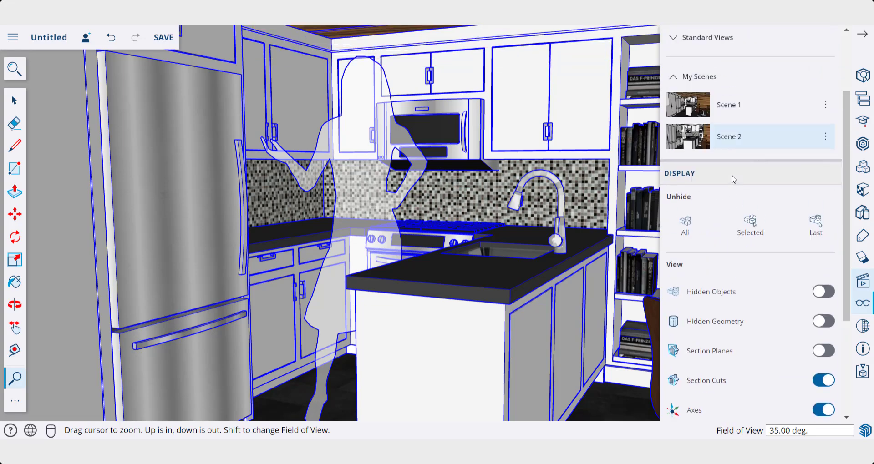